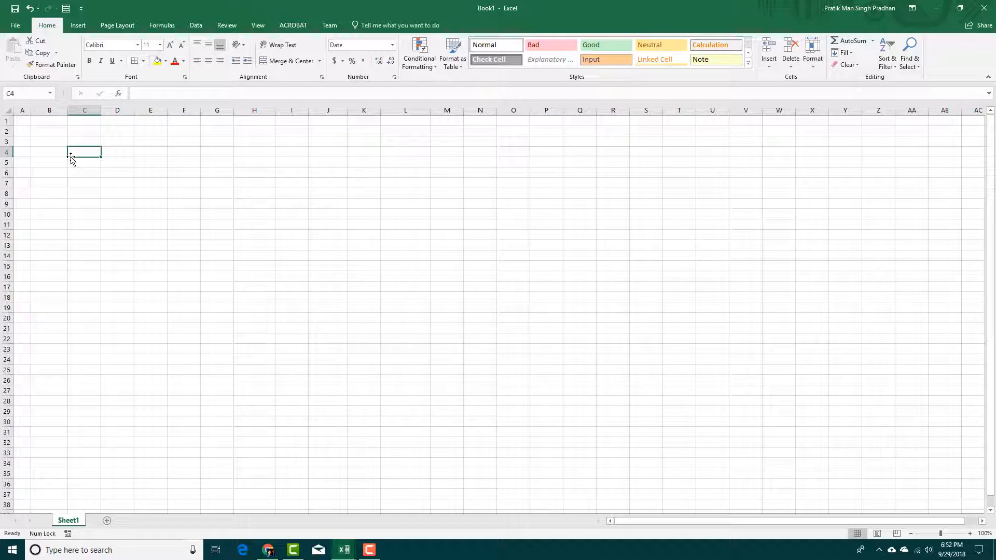
Step: Enter the dates 11-2-1995 in C4 and 12/13/1990 in C5 and confirm they read as Date format
{"action": "type", "text": "11-2-1"}
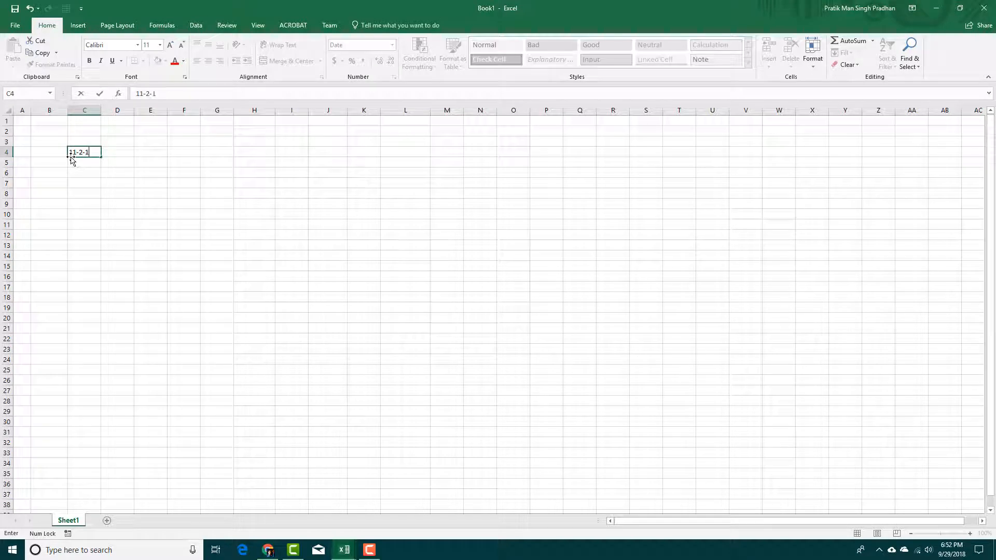
{"action": "key", "text": "Enter"}
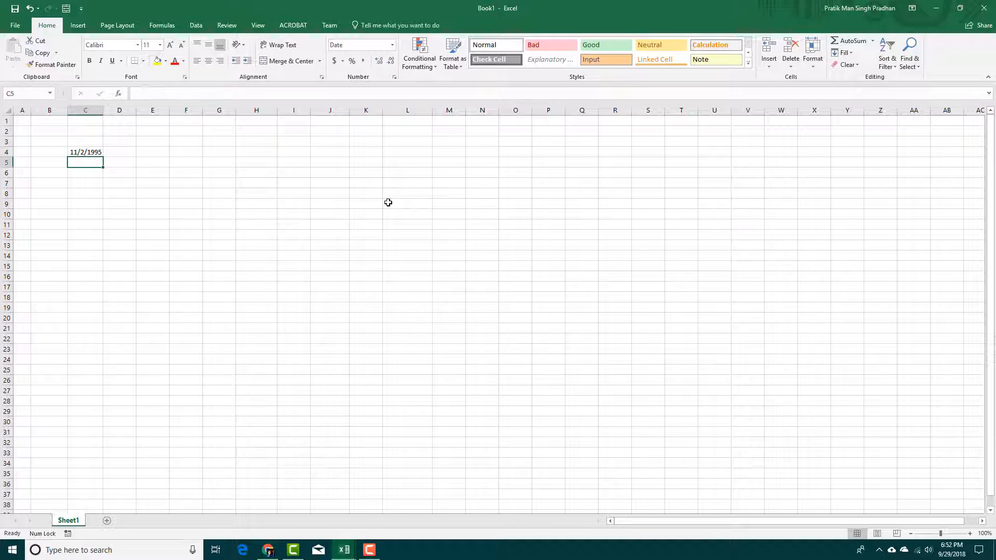
{"action": "type", "text": "12/13/"}
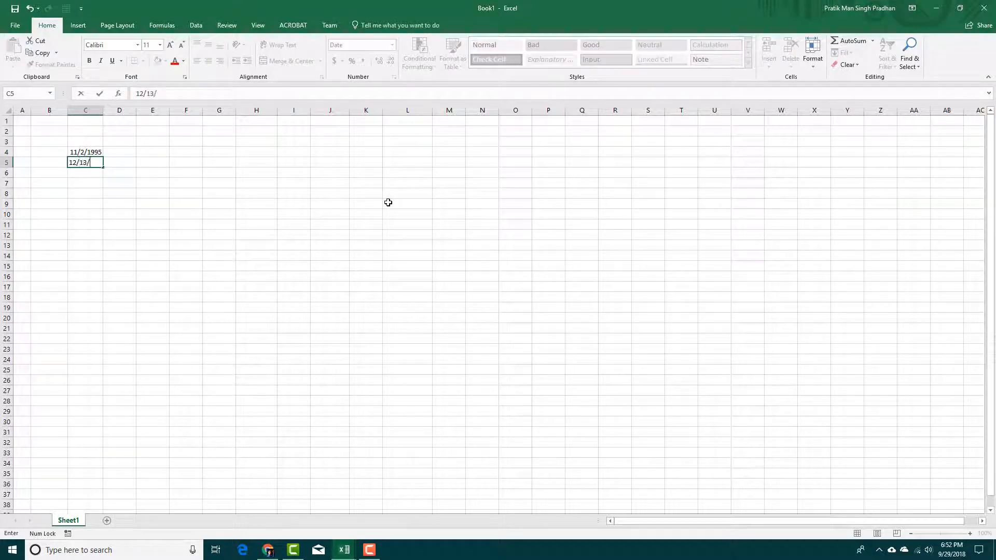
{"action": "key", "text": "Backspace"}
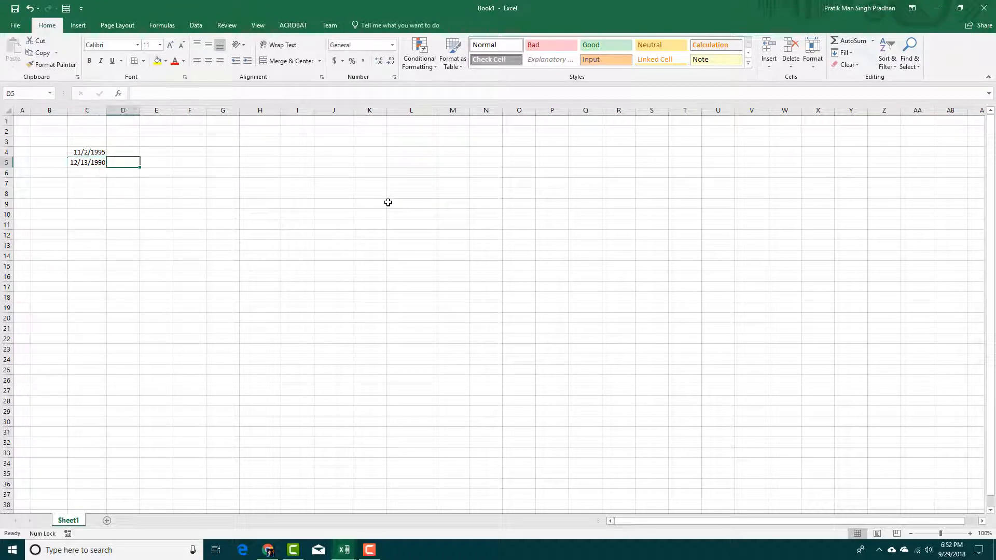
{"action": "left_click", "coordinate": [88, 162]}
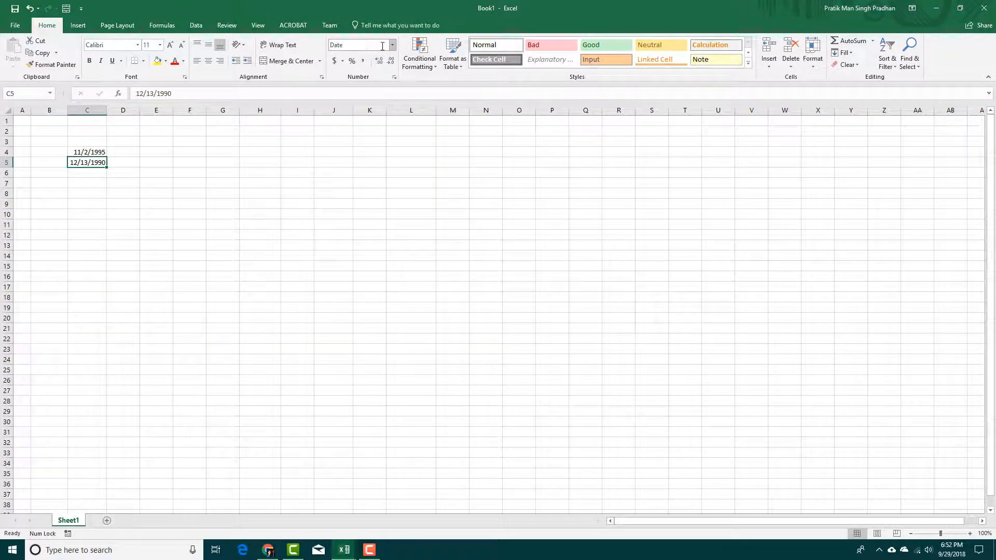
{"action": "mouse_move", "coordinate": [356, 45]}
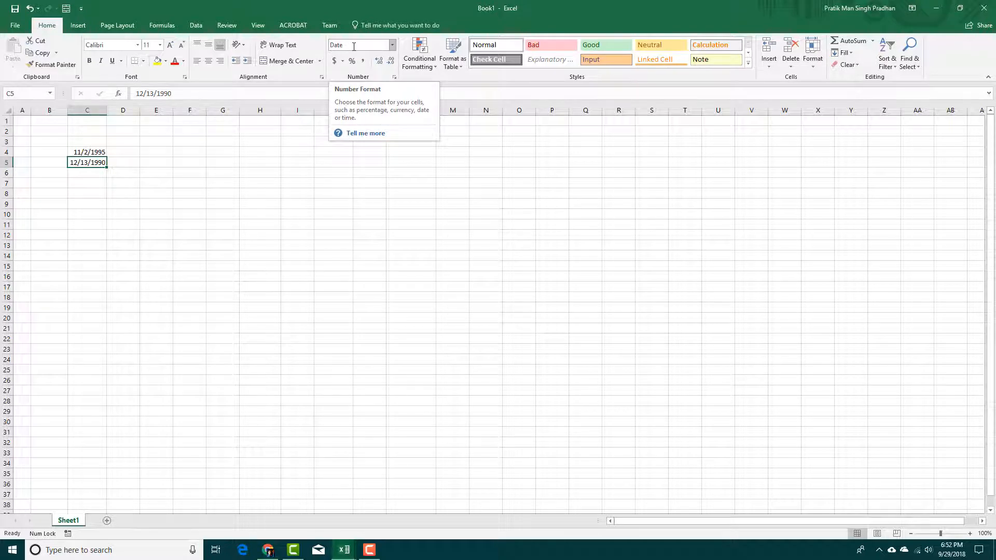
{"action": "left_click", "coordinate": [156, 152]}
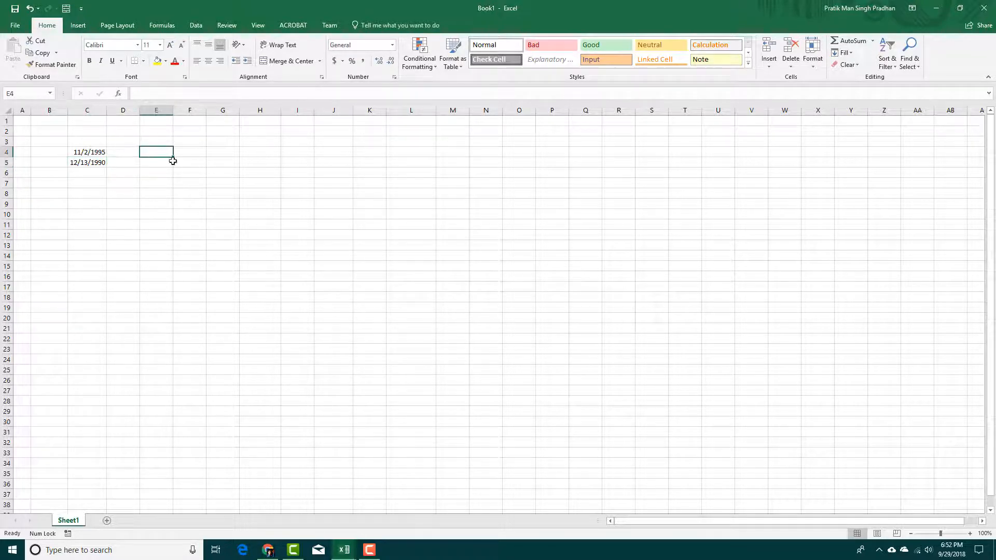
{"action": "mouse_move", "coordinate": [196, 171]}
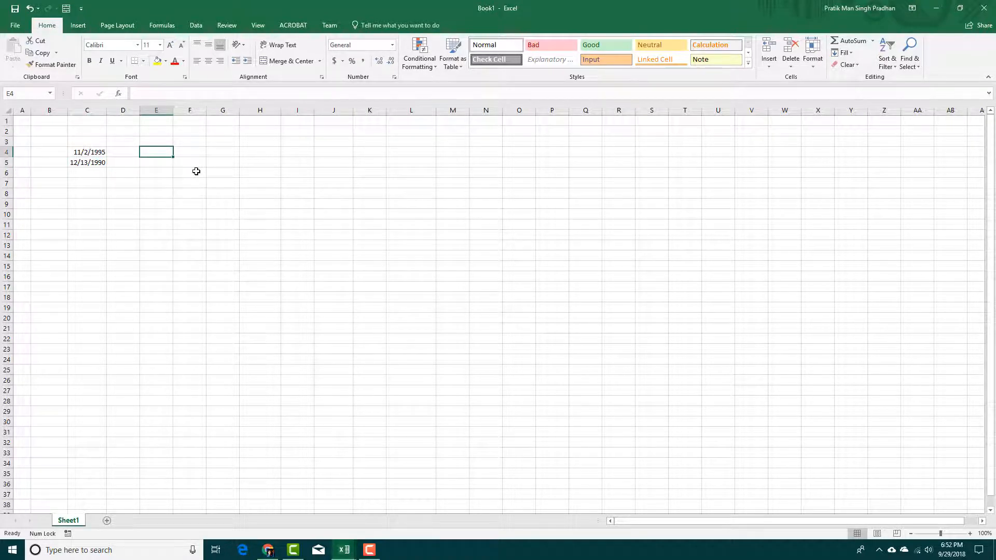
Step: Enter the times 13:00 in E4, 1:00 PM in E5 and 1:00 AM in E6
{"action": "type", "text": "13:00"}
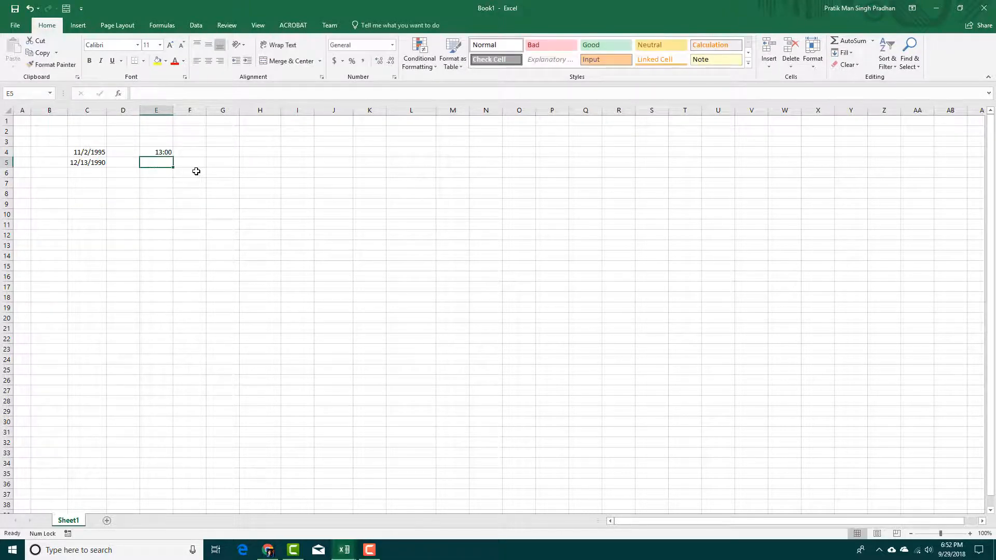
{"action": "left_click", "coordinate": [156, 151]}
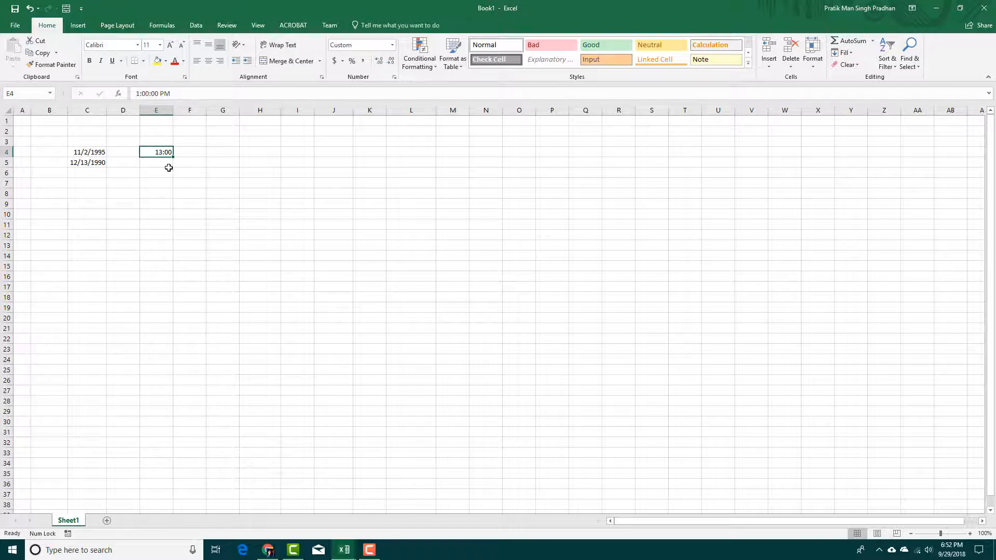
{"action": "left_click", "coordinate": [155, 162]}
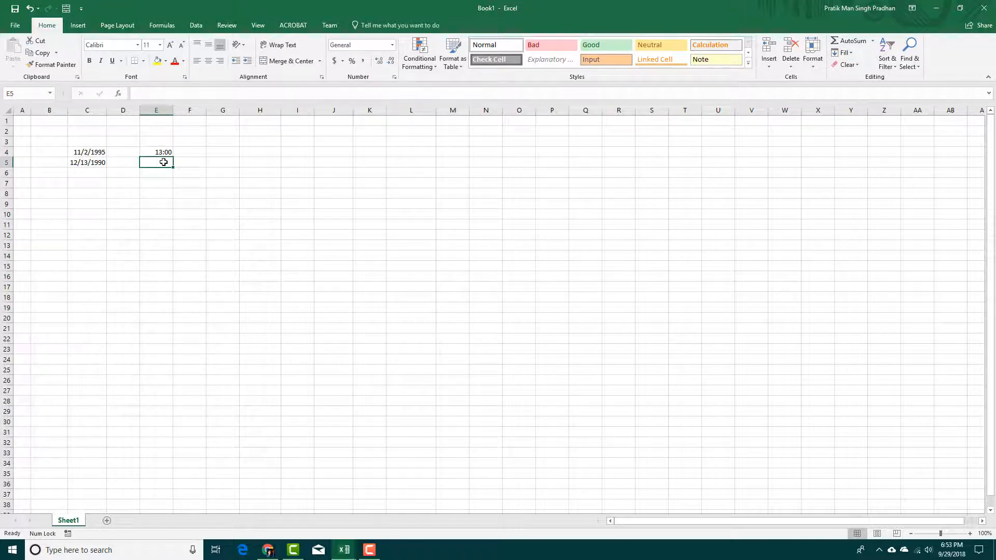
{"action": "type", "text": "1:0"}
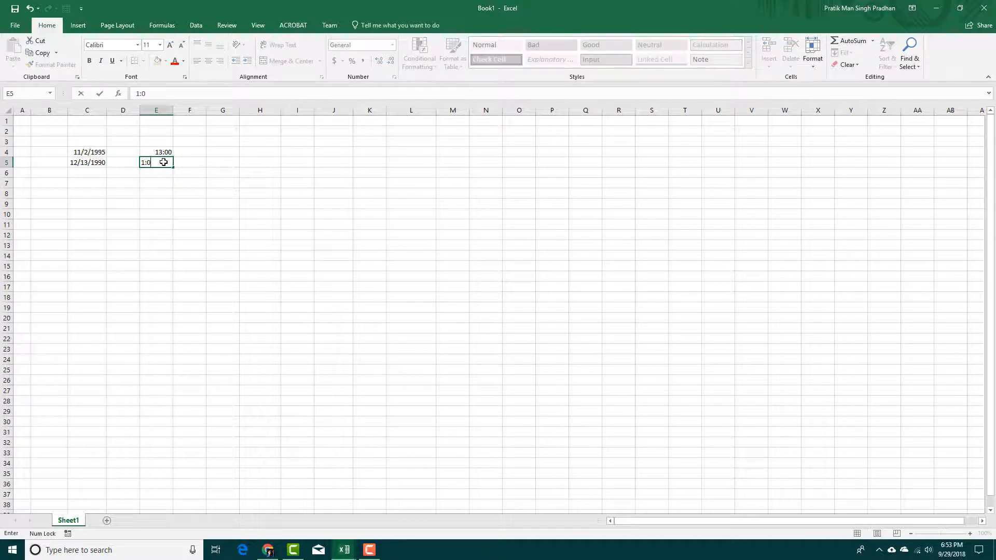
{"action": "key", "text": "Enter"}
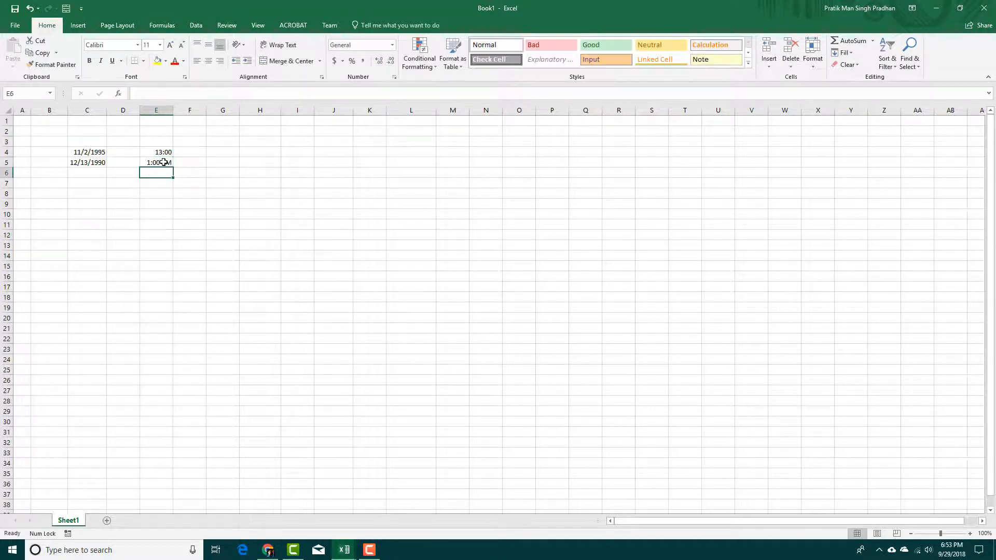
{"action": "type", "text": "1"}
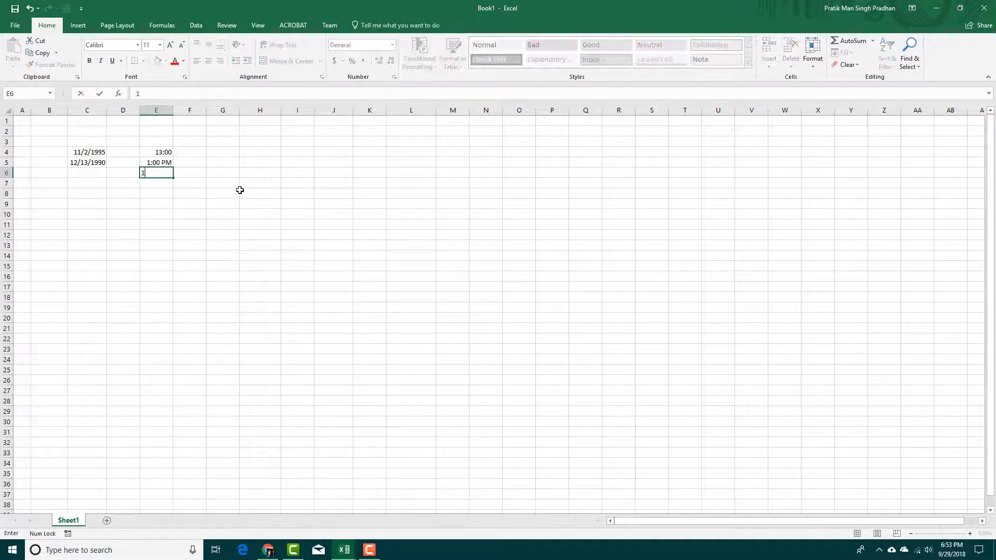
{"action": "key", "text": "Enter"}
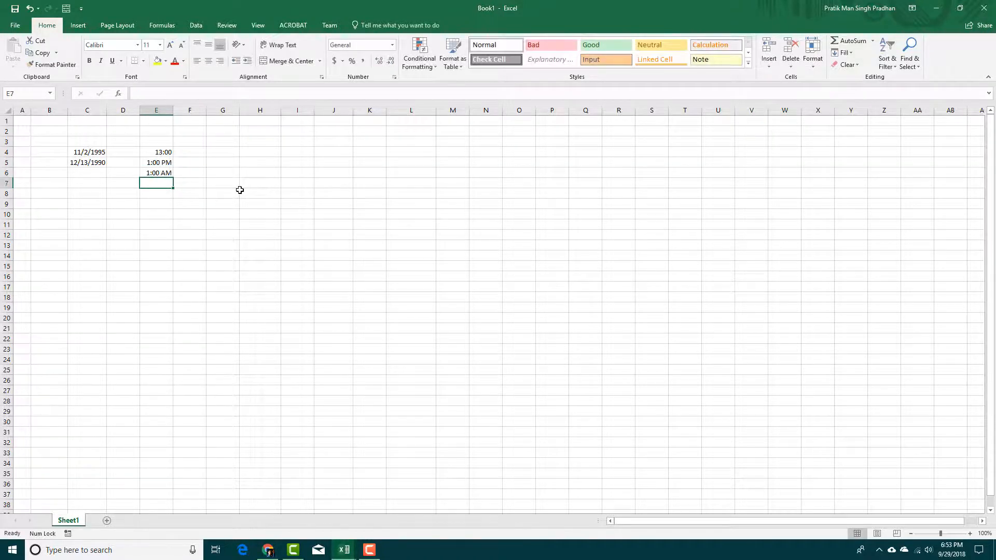
Step: Autofill the dates from 12/13/1990 down to 12/31/1990 and extend the time series from 1:00 AM and 13:00
{"action": "left_click", "coordinate": [87, 162]}
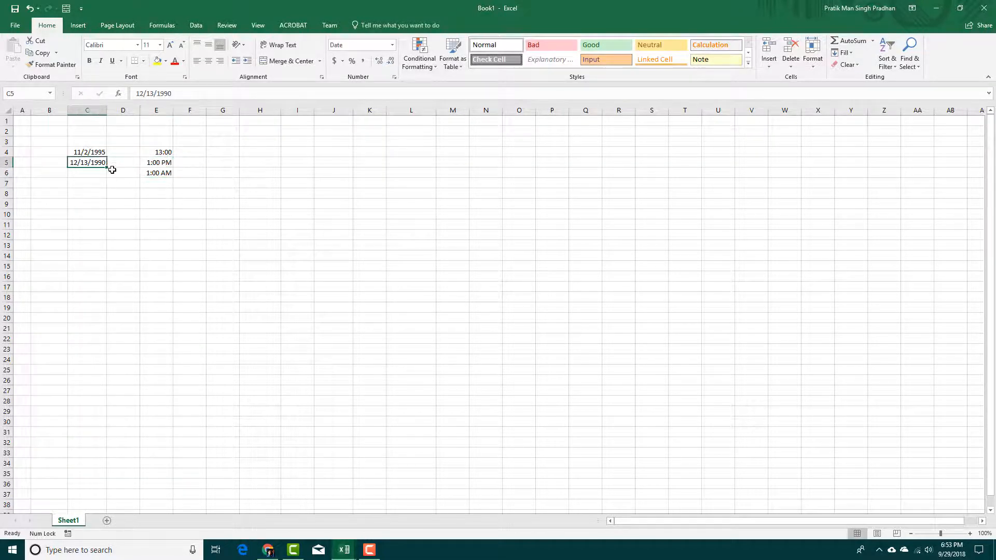
{"action": "left_click_drag", "start_coordinate": [105, 167], "coordinate": [106, 187]}
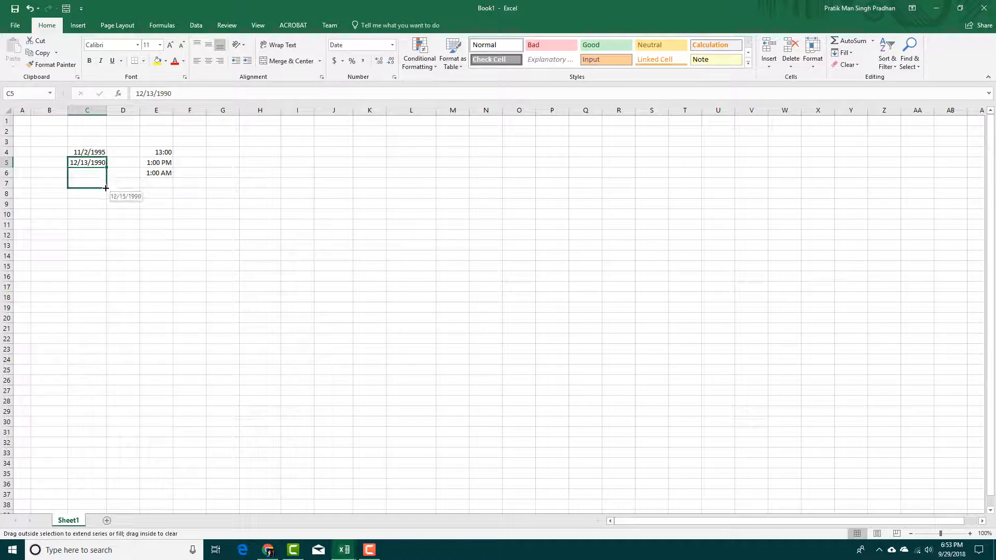
{"action": "left_click_drag", "start_coordinate": [104, 168], "coordinate": [87, 349]}
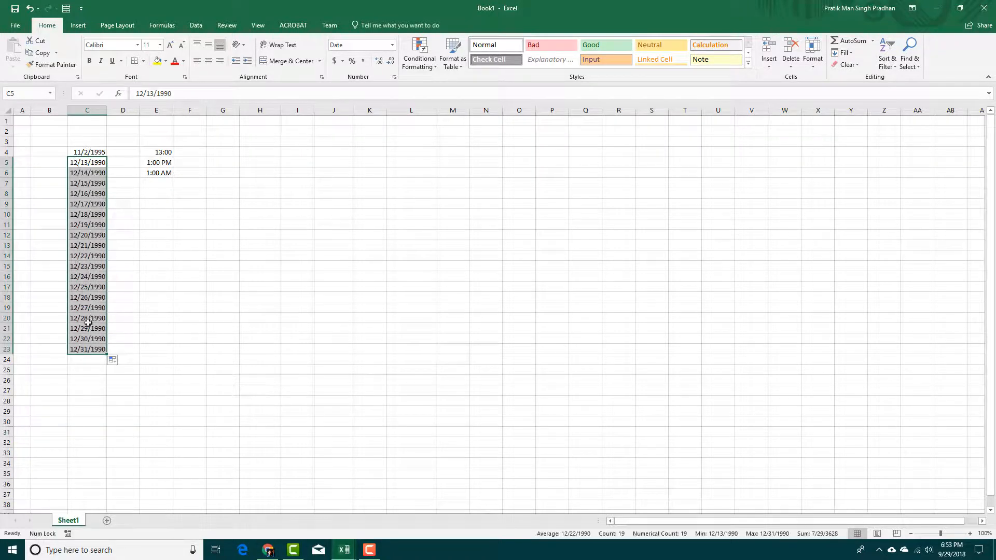
{"action": "left_click", "coordinate": [155, 172]}
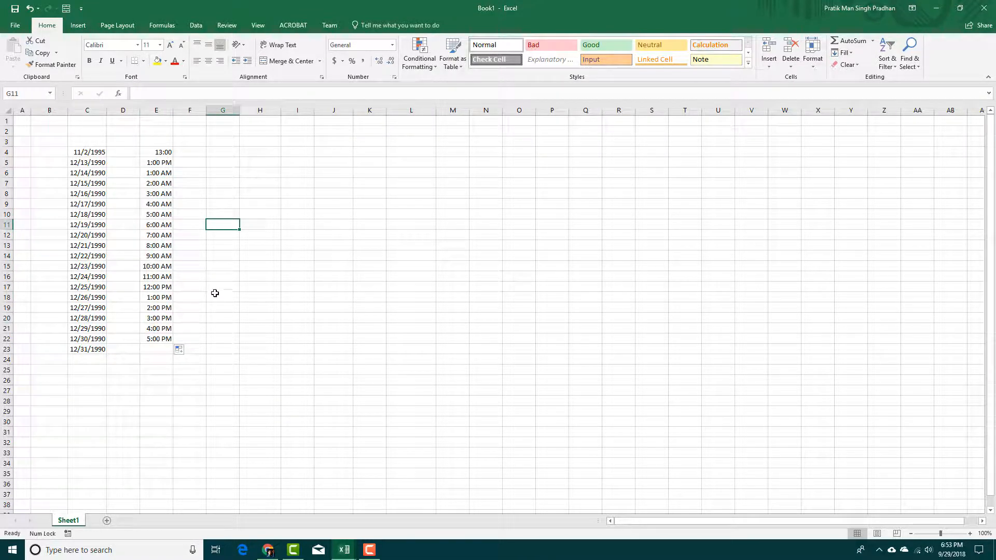
{"action": "left_click", "coordinate": [155, 151]}
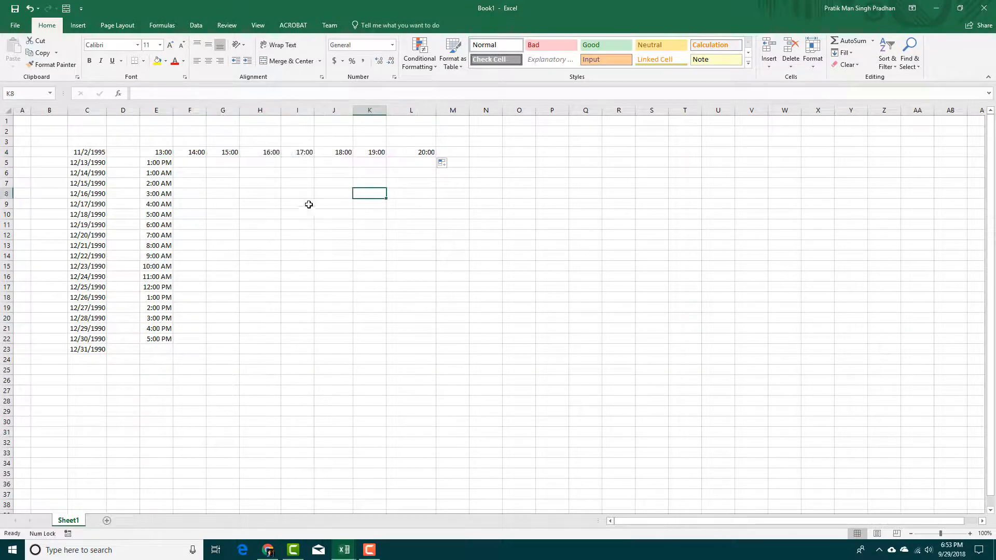
{"action": "mouse_move", "coordinate": [198, 166]}
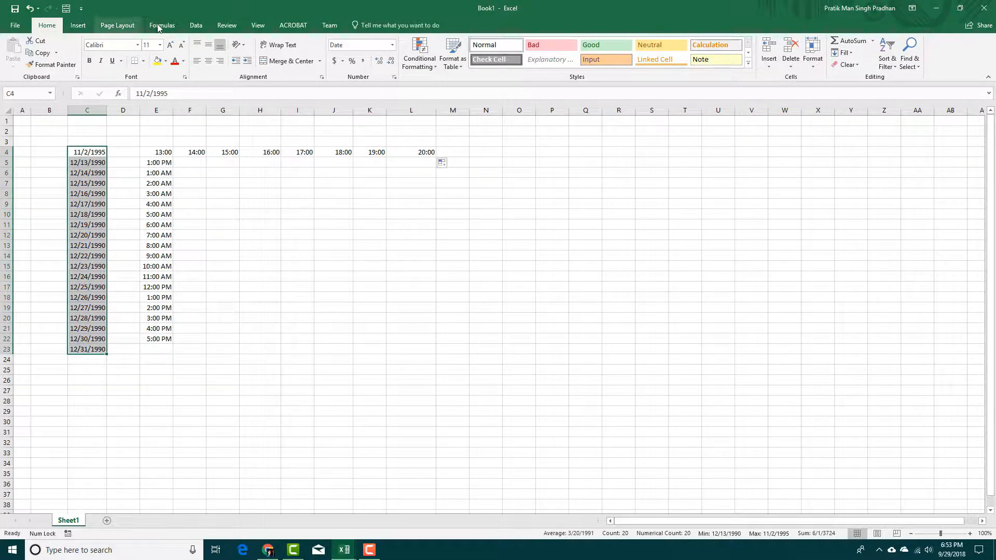
{"action": "left_click", "coordinate": [162, 25]}
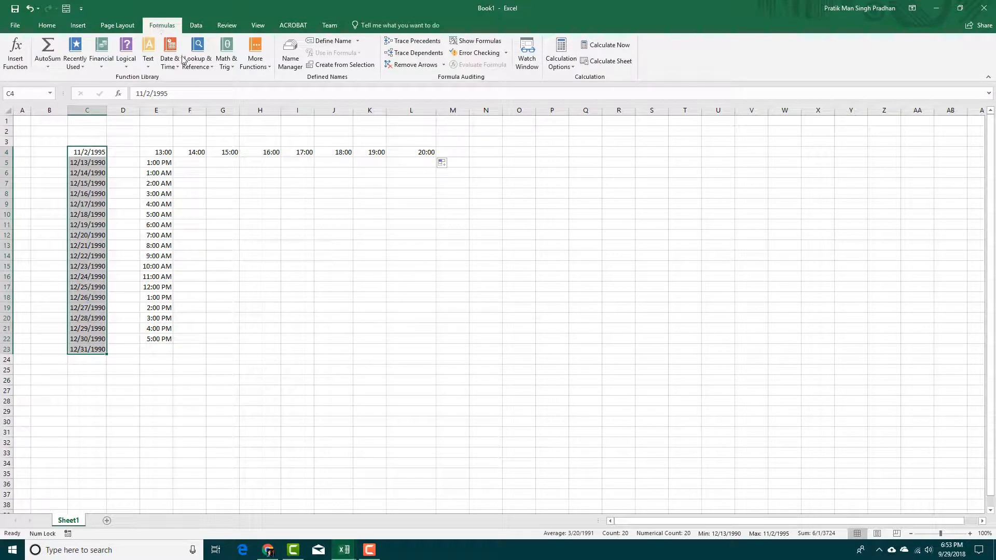
{"action": "mouse_move", "coordinate": [170, 52]}
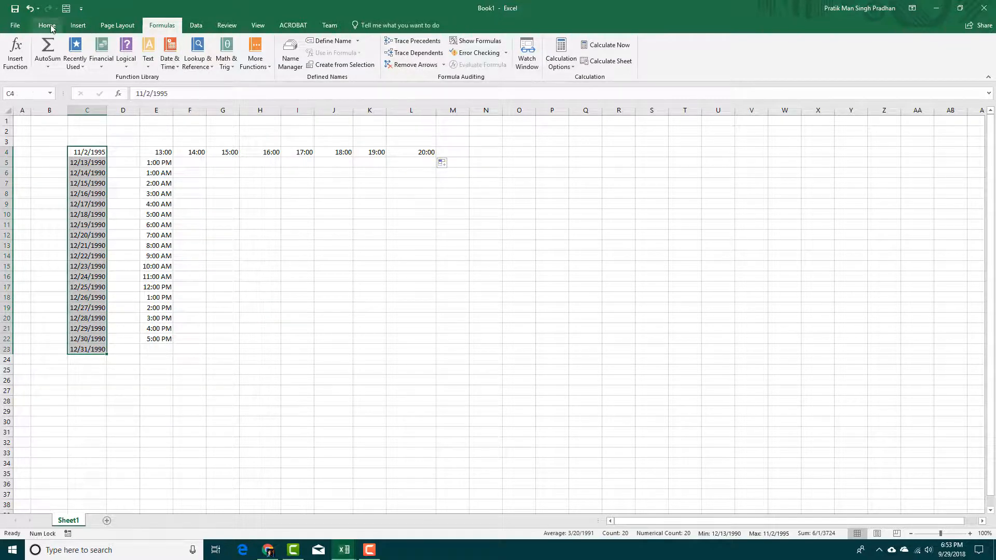
{"action": "left_click", "coordinate": [46, 25]}
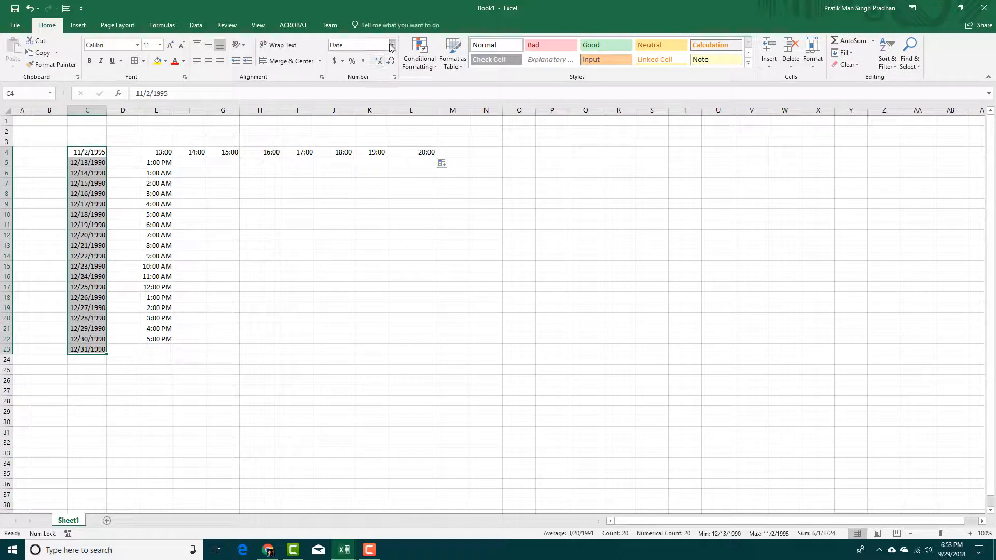
Step: Format column C as long dates with weekday, e.g. Thursday, November 2, 1995
{"action": "left_click", "coordinate": [390, 44]}
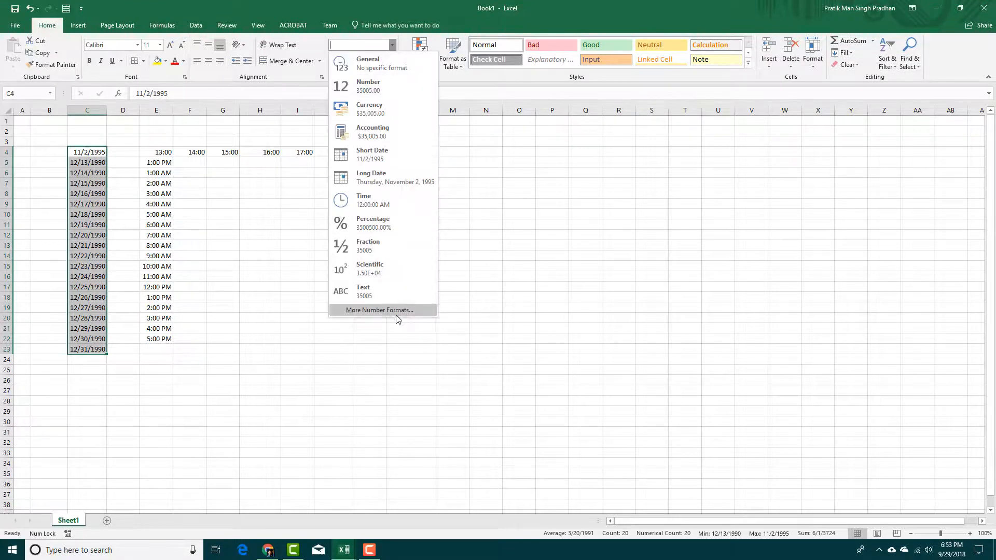
{"action": "left_click", "coordinate": [380, 310]}
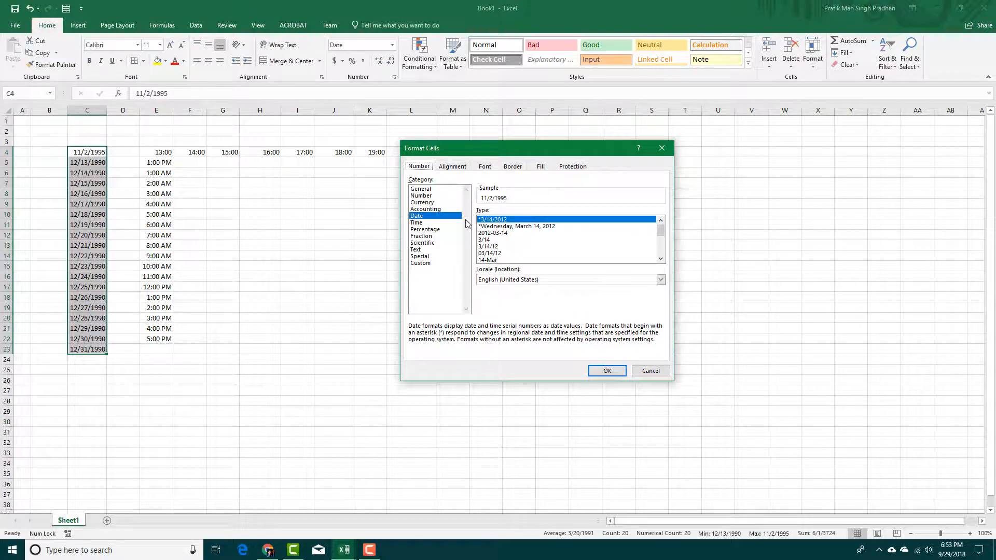
{"action": "left_click", "coordinate": [607, 371]}
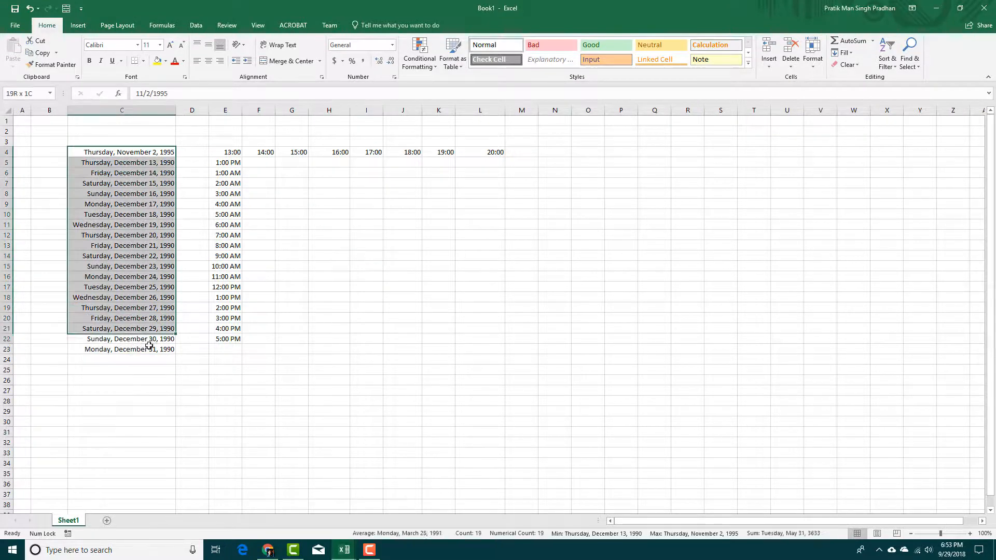
{"action": "left_click", "coordinate": [365, 307]}
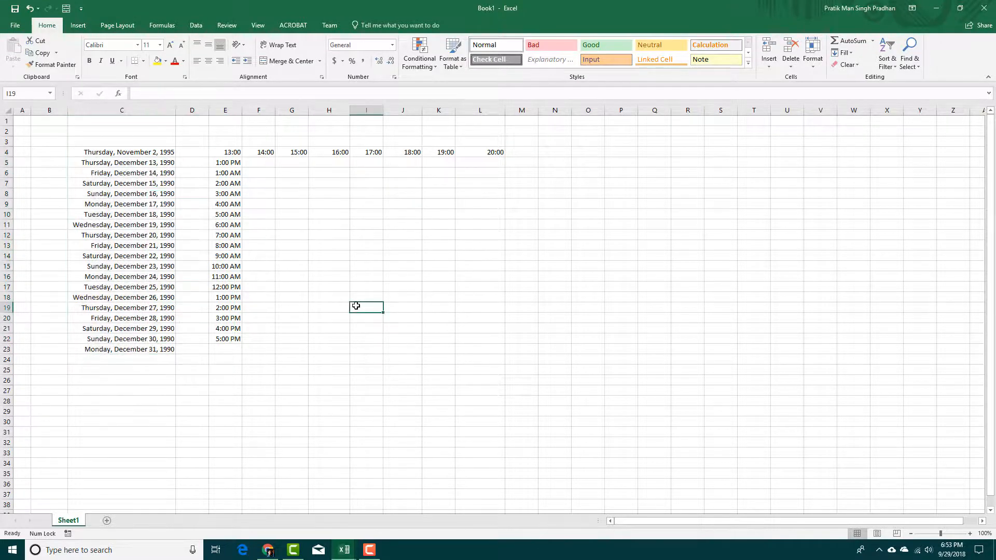
{"action": "mouse_move", "coordinate": [105, 235]}
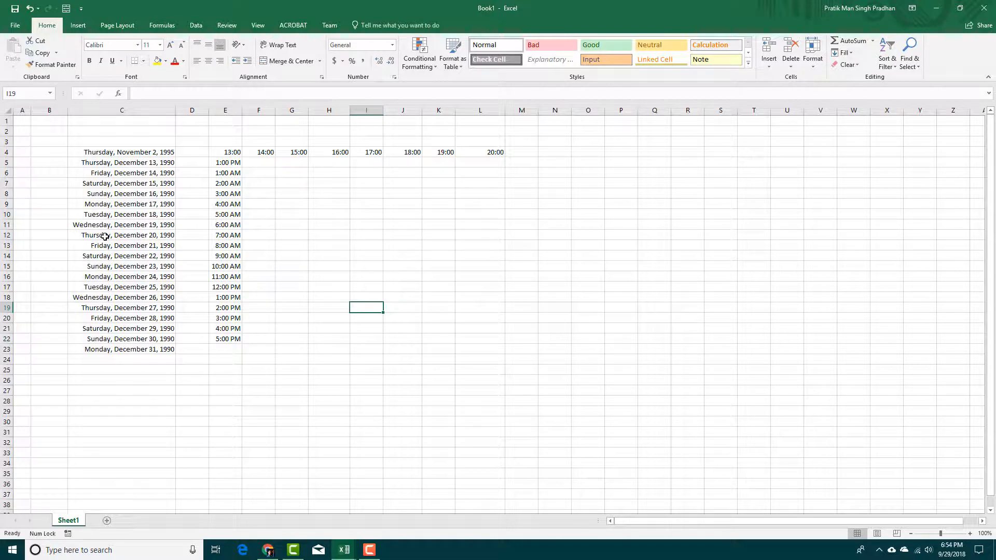
{"action": "mouse_move", "coordinate": [106, 231]}
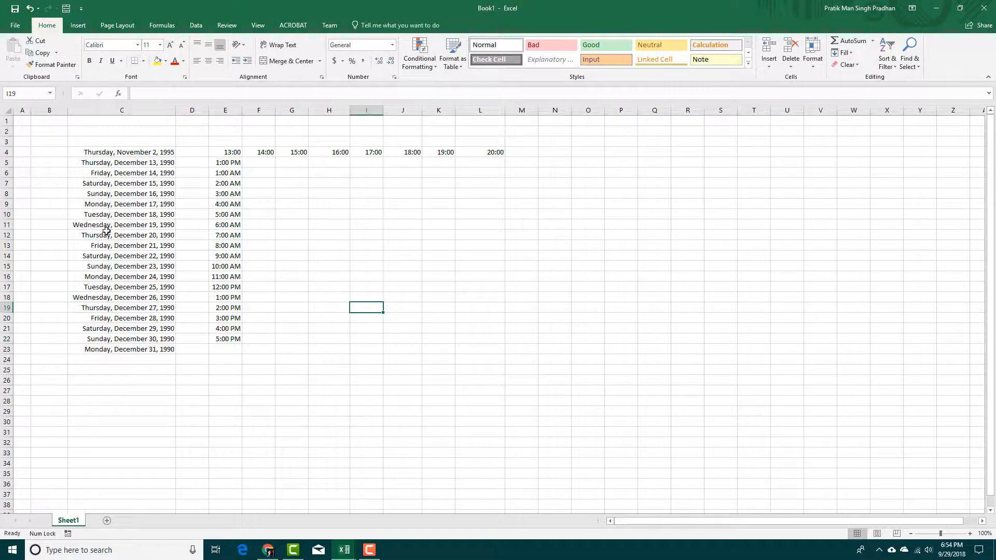
{"action": "left_click", "coordinate": [258, 275]}
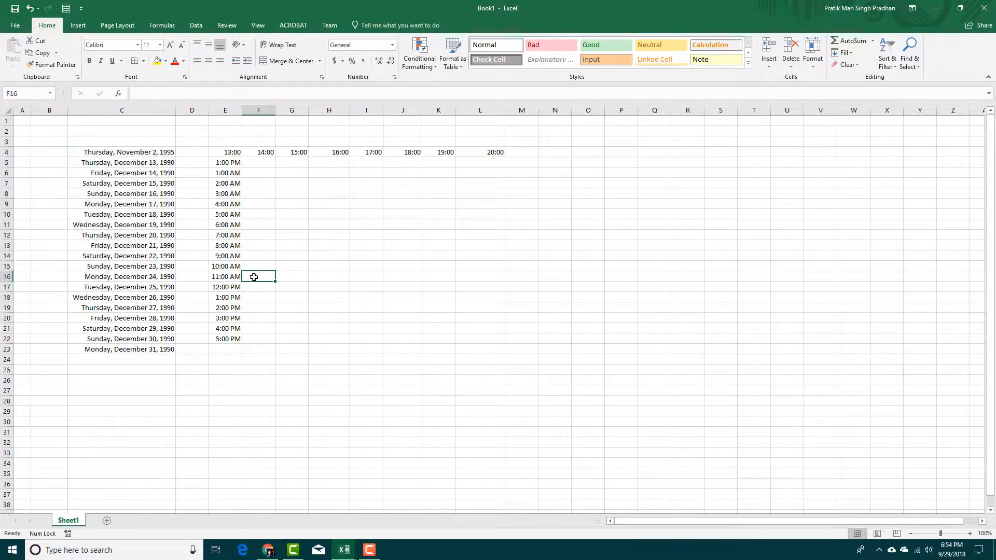